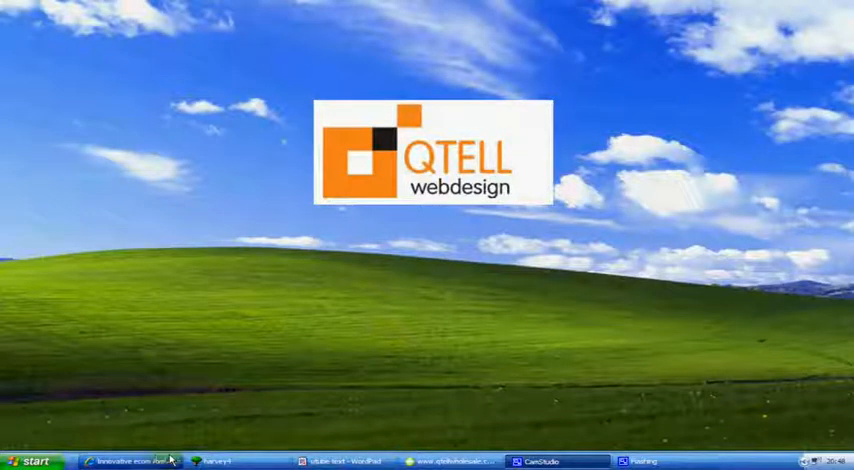
Reach the Global Cart Settings overview from the Cart Settings menu of the admin window.
left_click(130, 460)
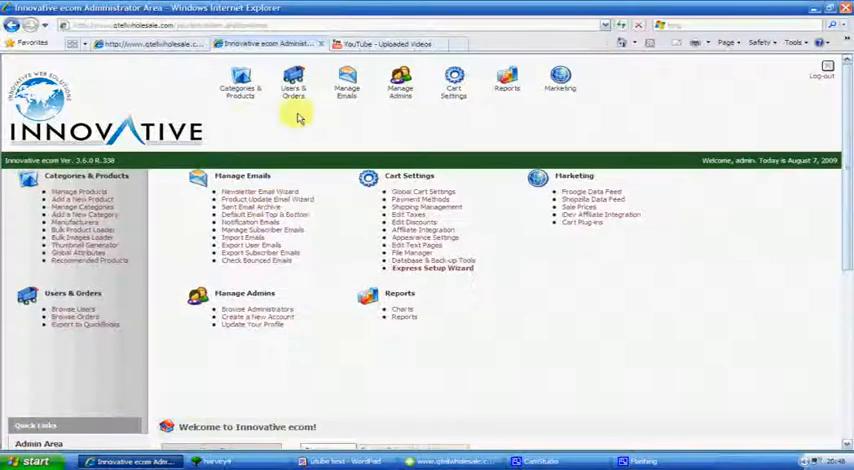
left_click(454, 84)
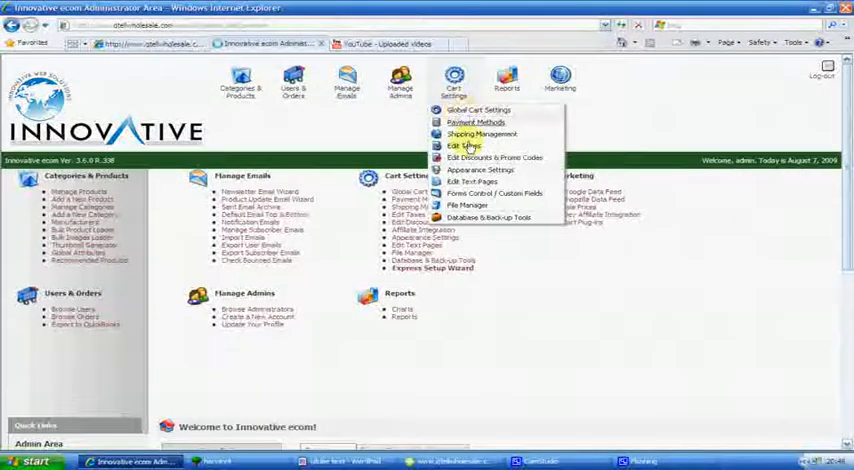
left_click(478, 110)
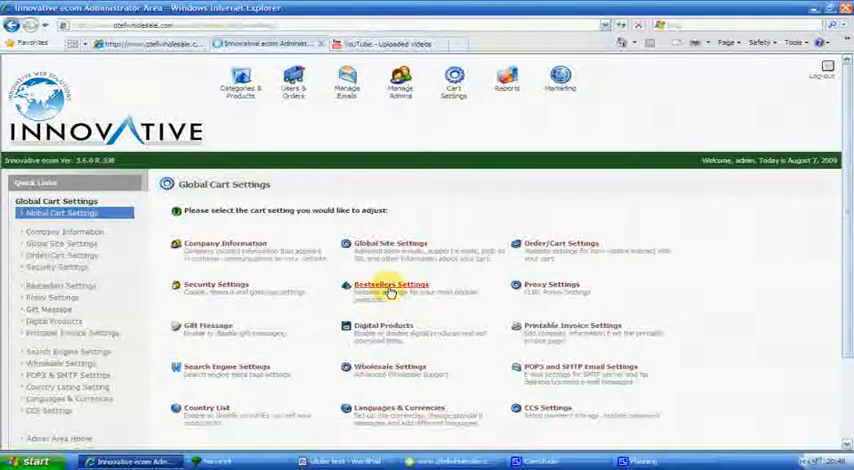
Review the Bestseller Settings options, including availability, view, count and the best sellers period choices.
left_click(390, 284)
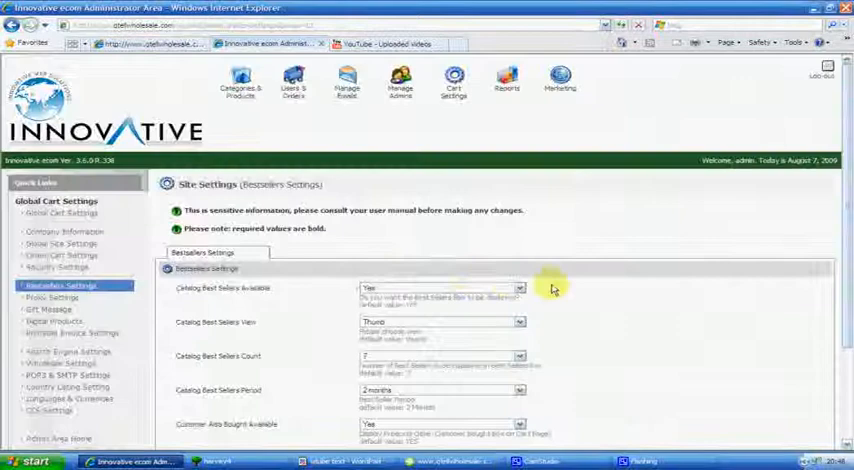
scroll("down", 3)
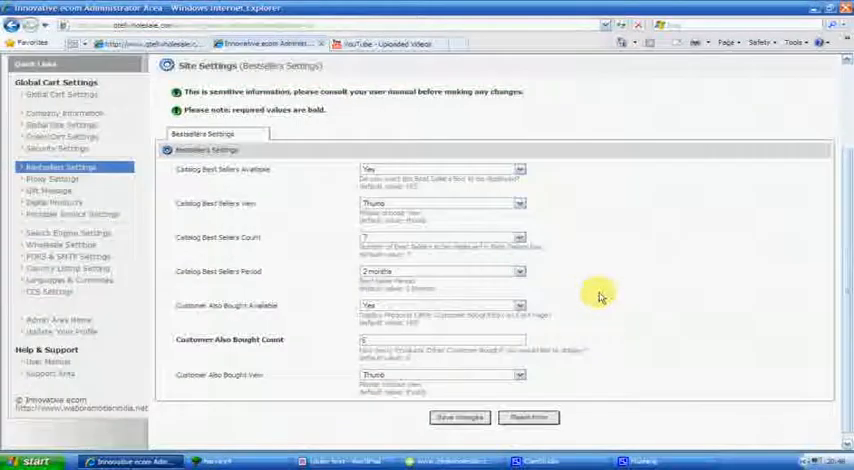
mouse_move(212, 178)
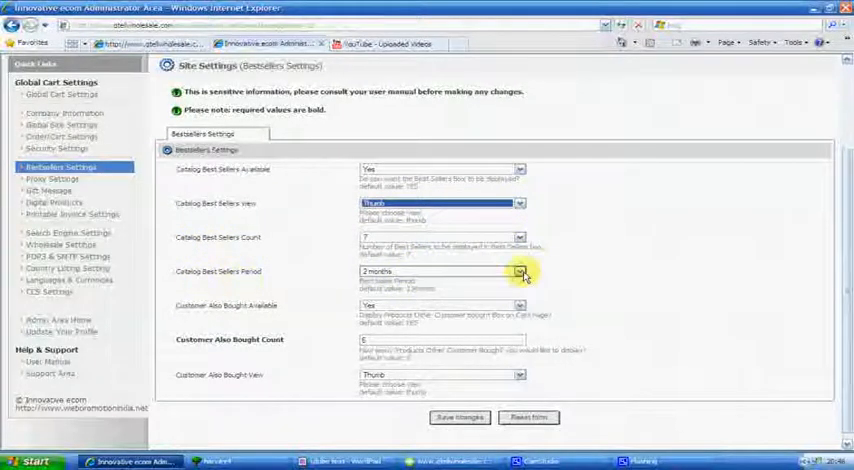
mouse_move(588, 268)
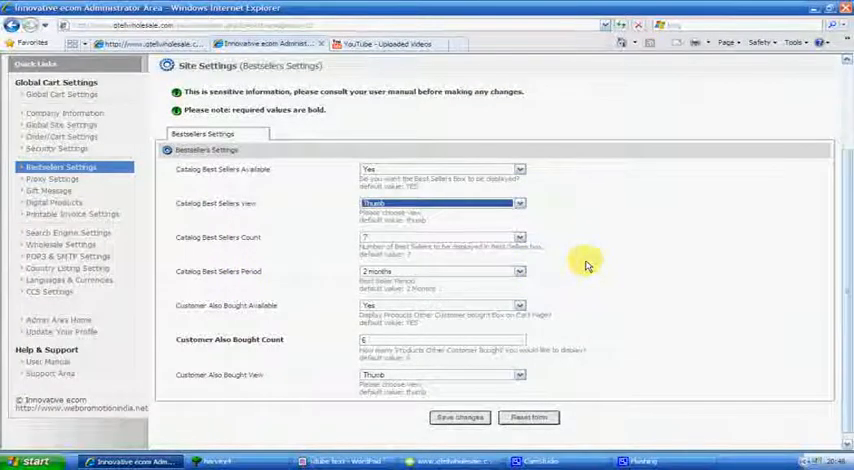
mouse_move(524, 270)
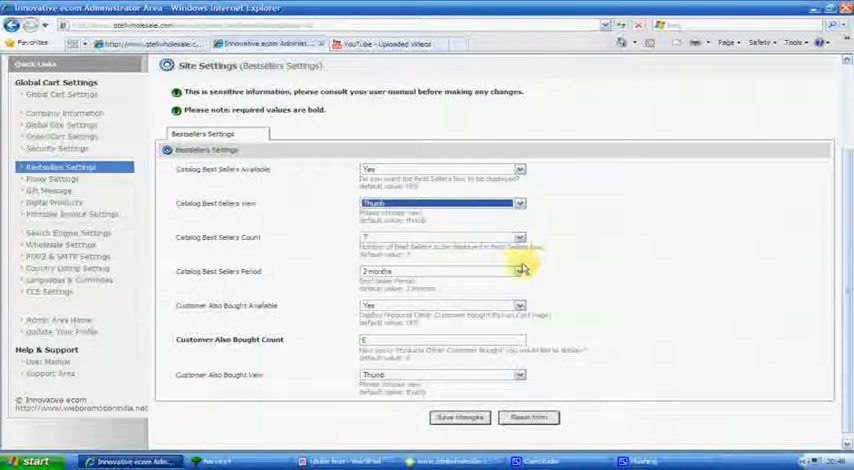
left_click(520, 272)
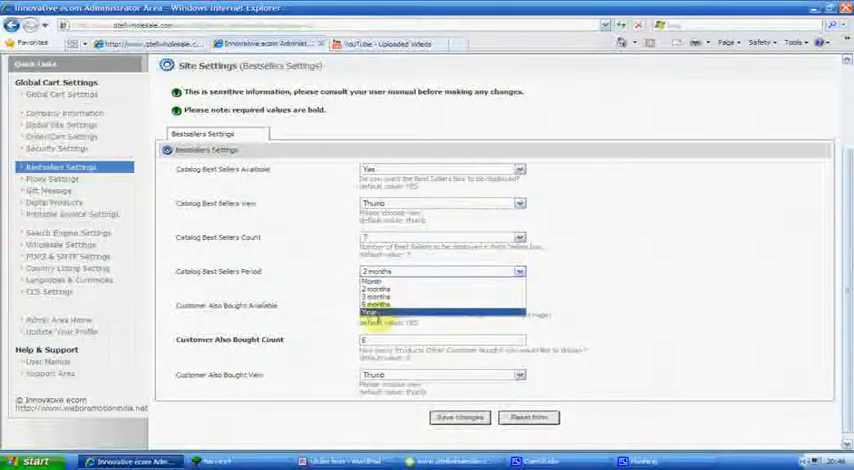
left_click(440, 304)
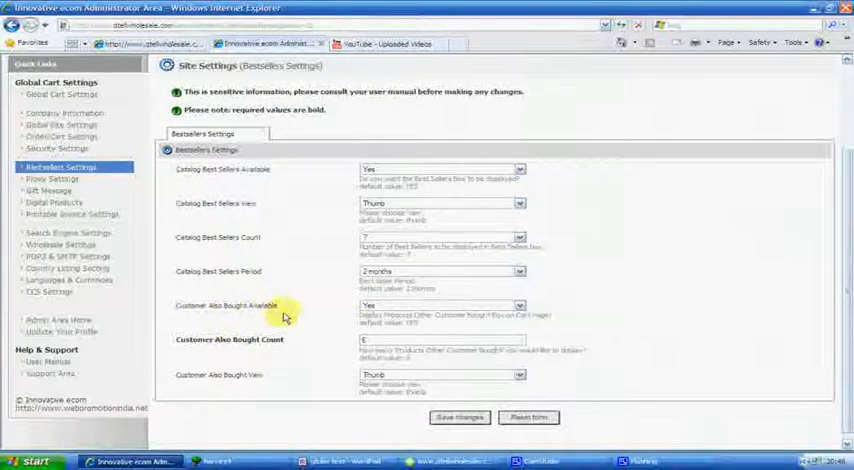
mouse_move(536, 324)
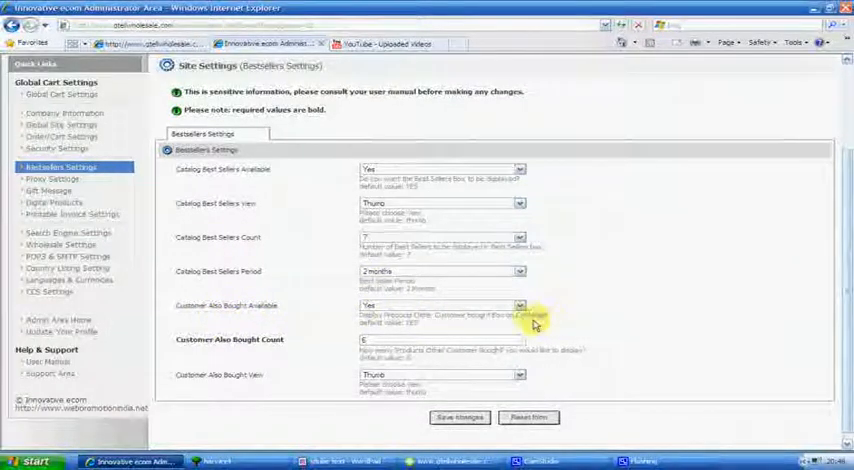
left_click(520, 306)
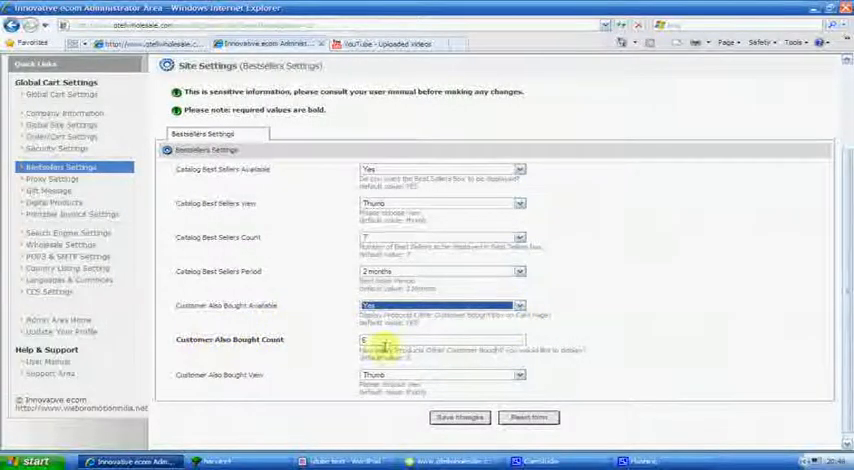
mouse_move(562, 326)
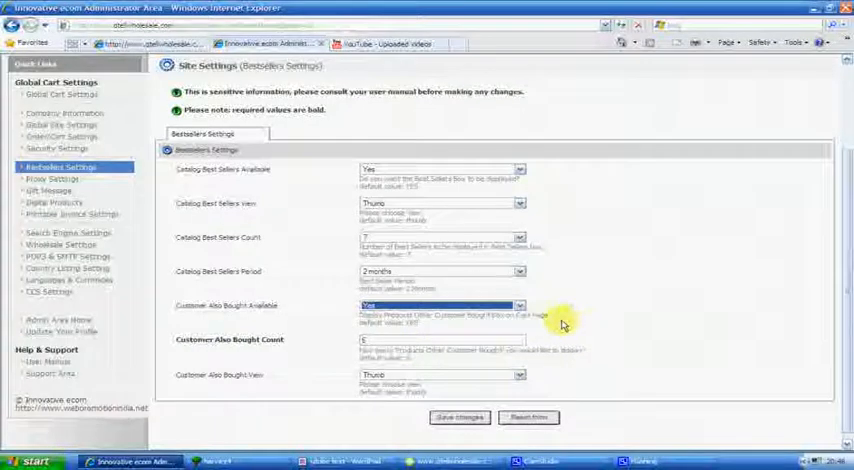
mouse_move(330, 300)
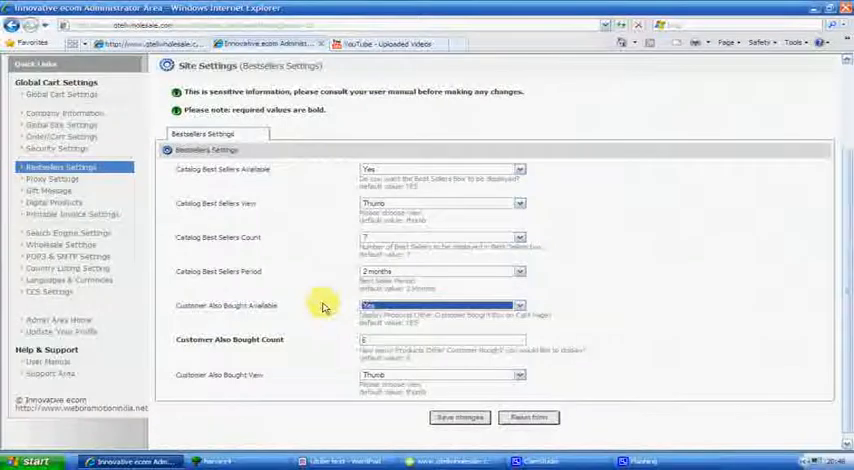
mouse_move(596, 314)
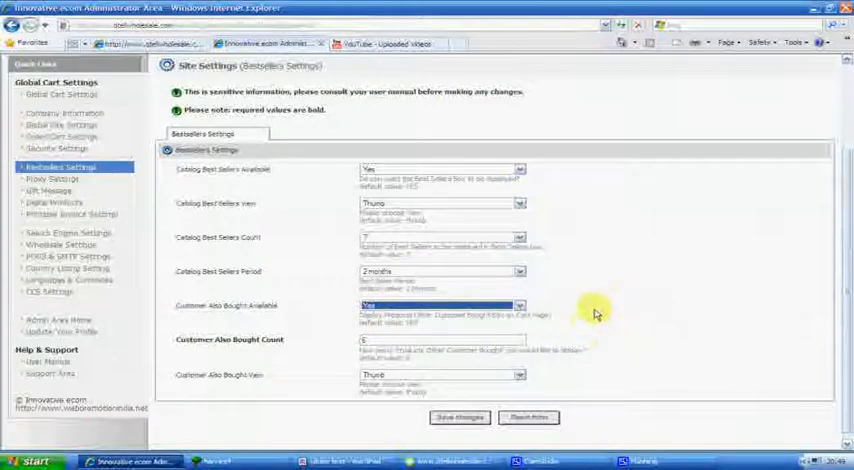
mouse_move(622, 330)
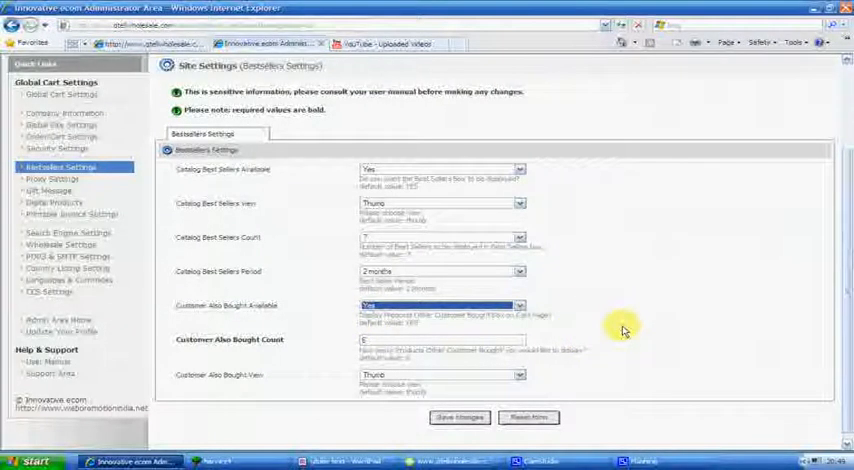